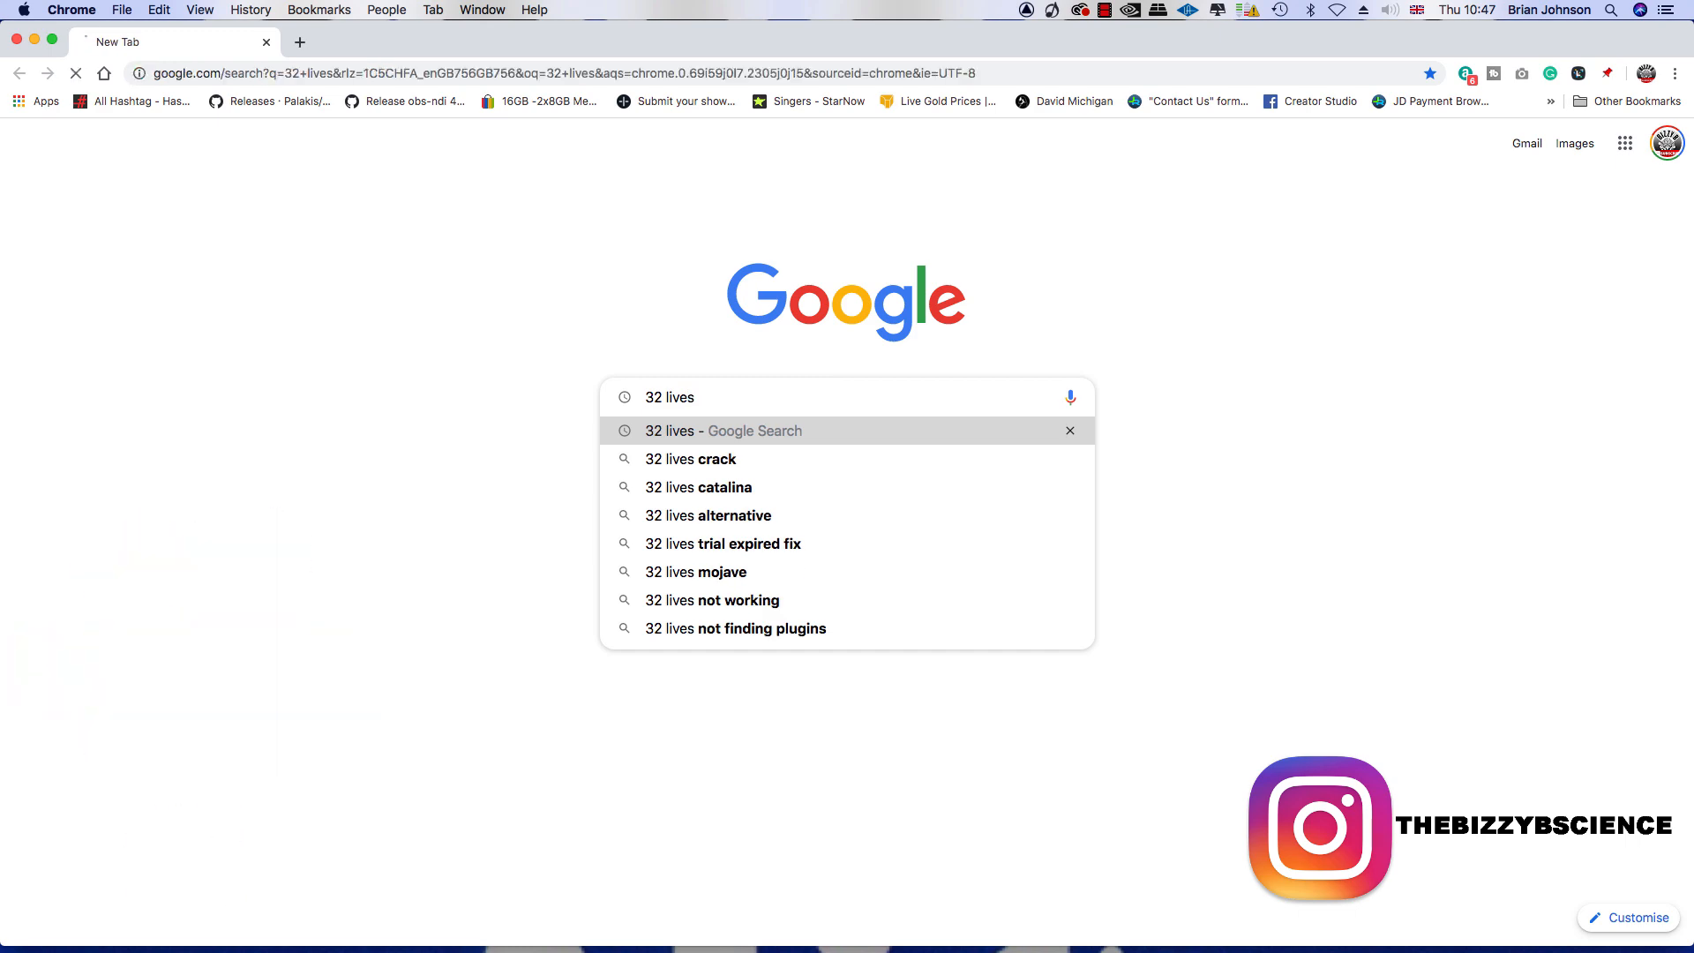
Step: Search Google for '32 lives' and go to the soundradix.com 32 Lives result
{"action": "left_click", "coordinate": [723, 430]}
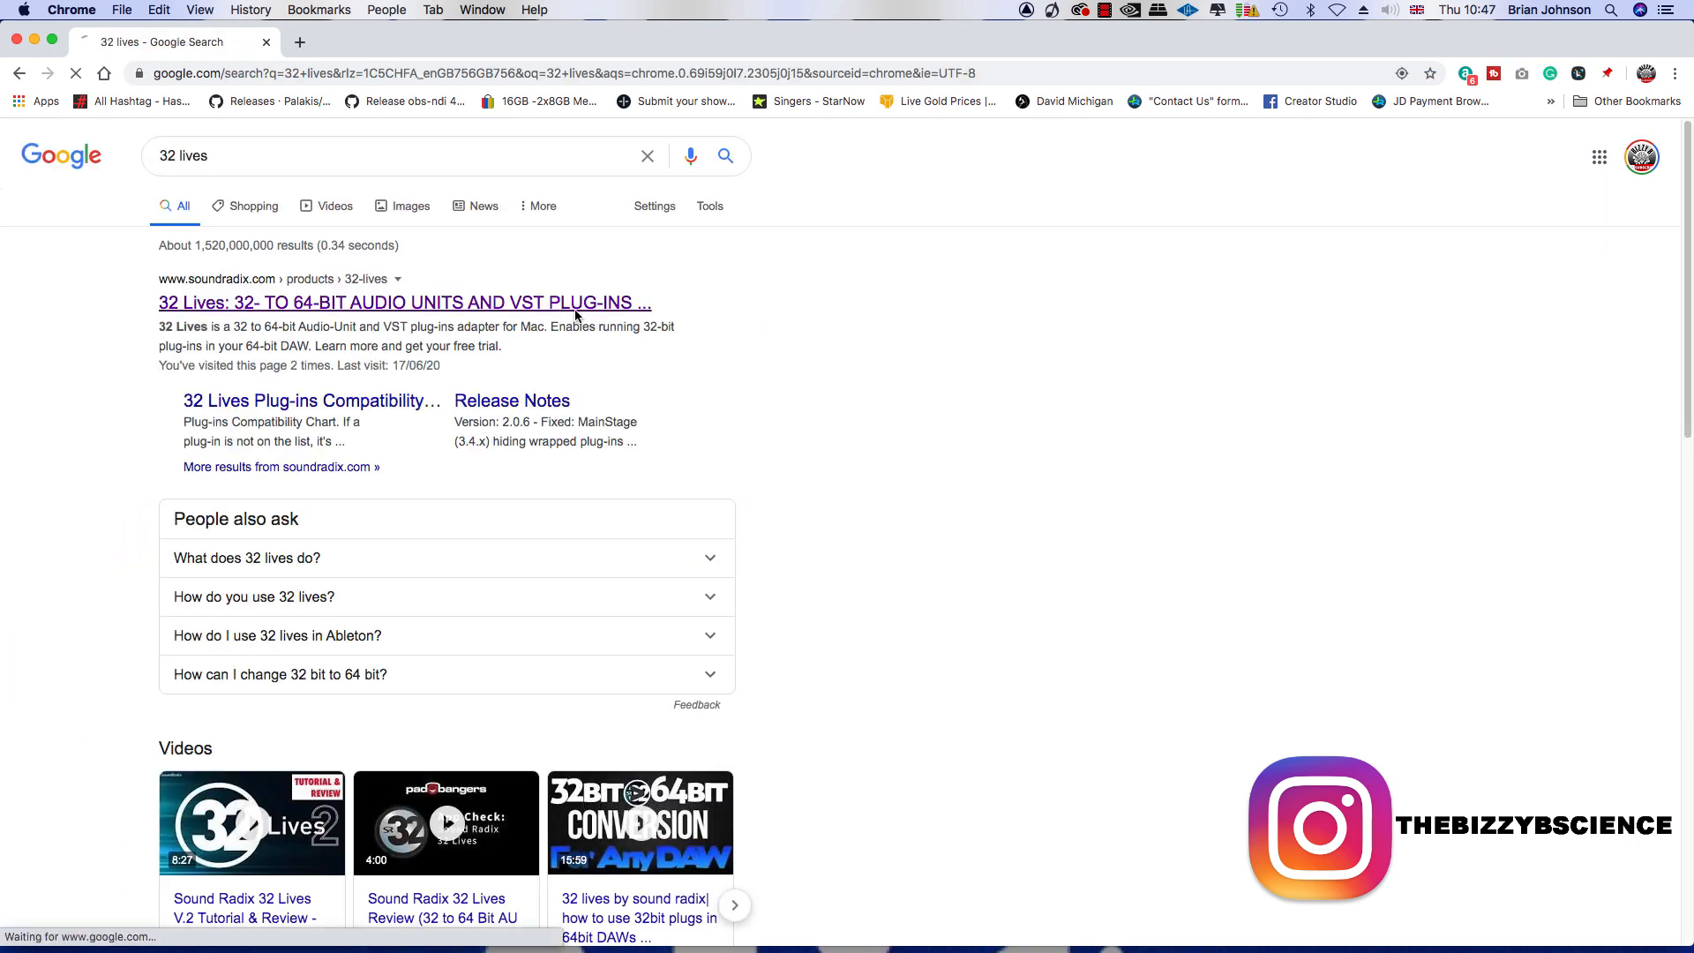
{"action": "left_click", "coordinate": [402, 303]}
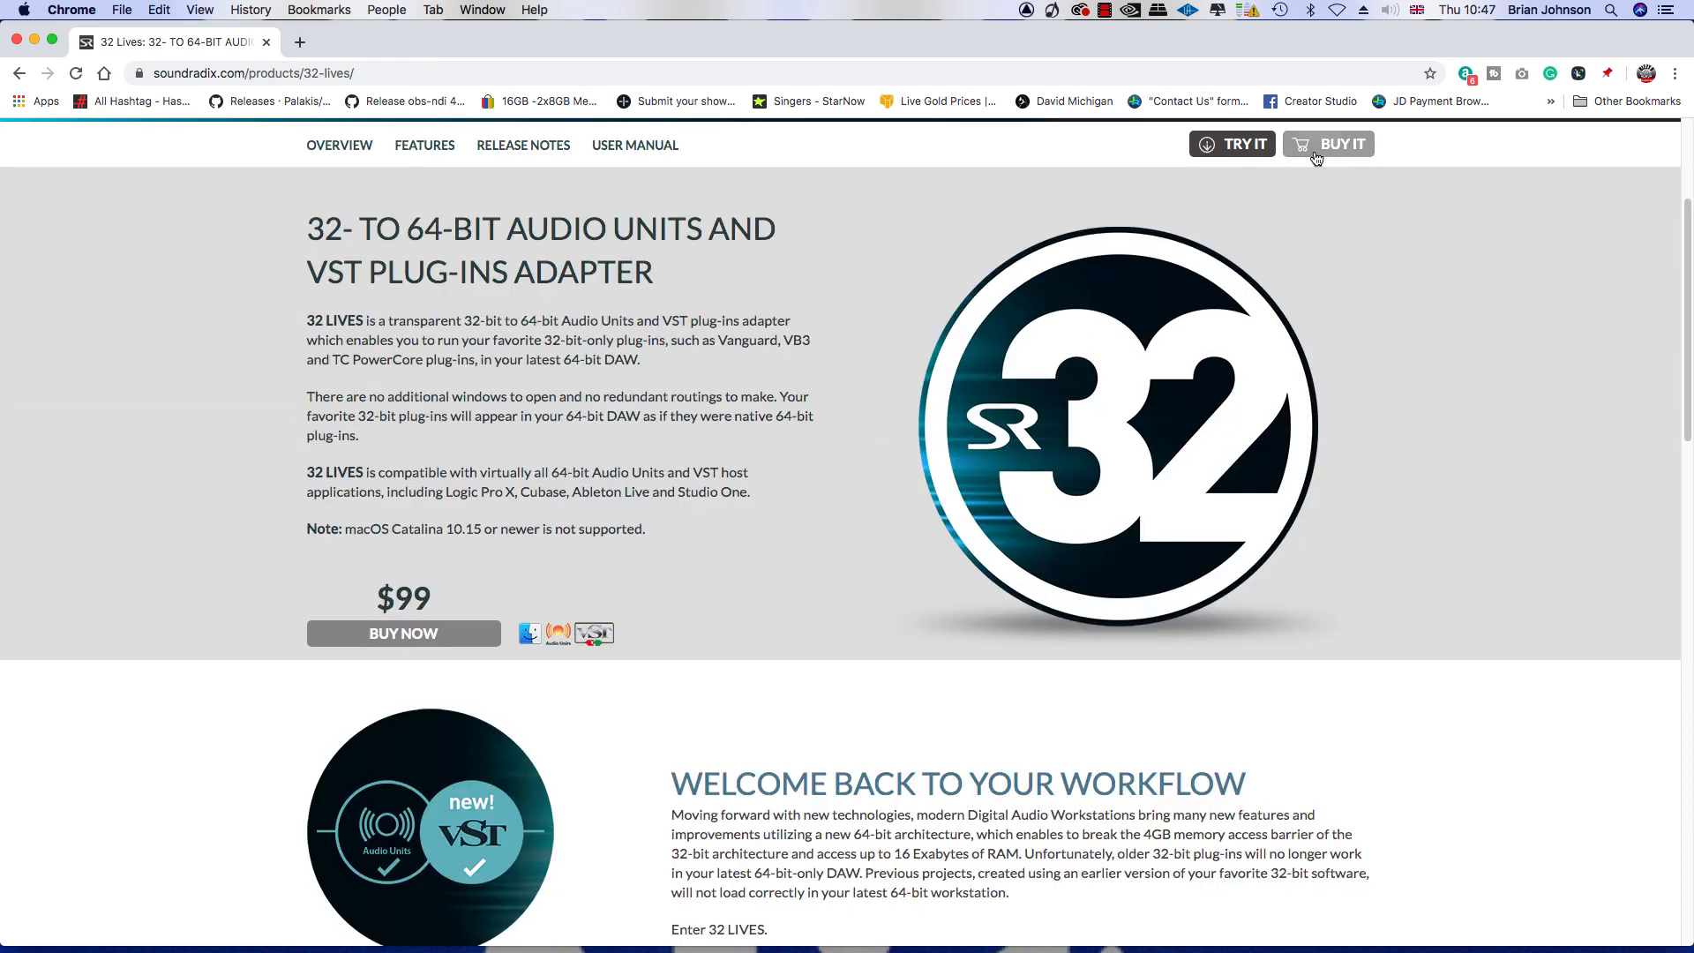
Step: Download the 32 Lives Mac trial via TRY IT and let its installer package proceed
{"action": "left_click", "coordinate": [1231, 144]}
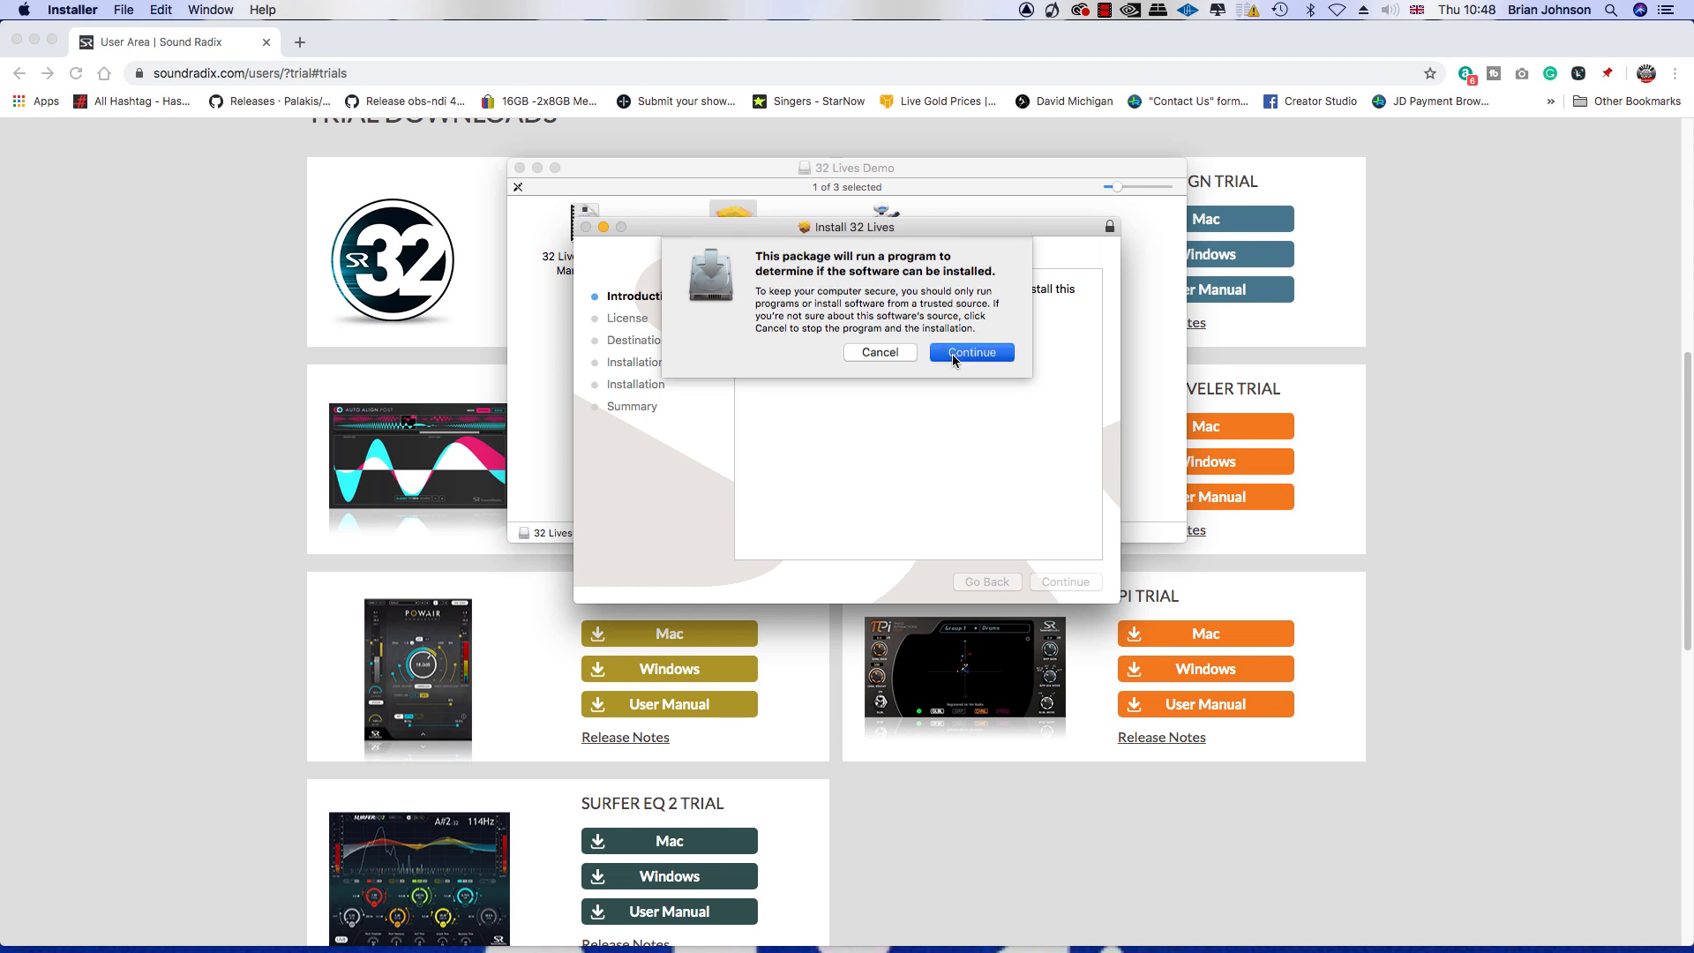
{"action": "left_click", "coordinate": [969, 352]}
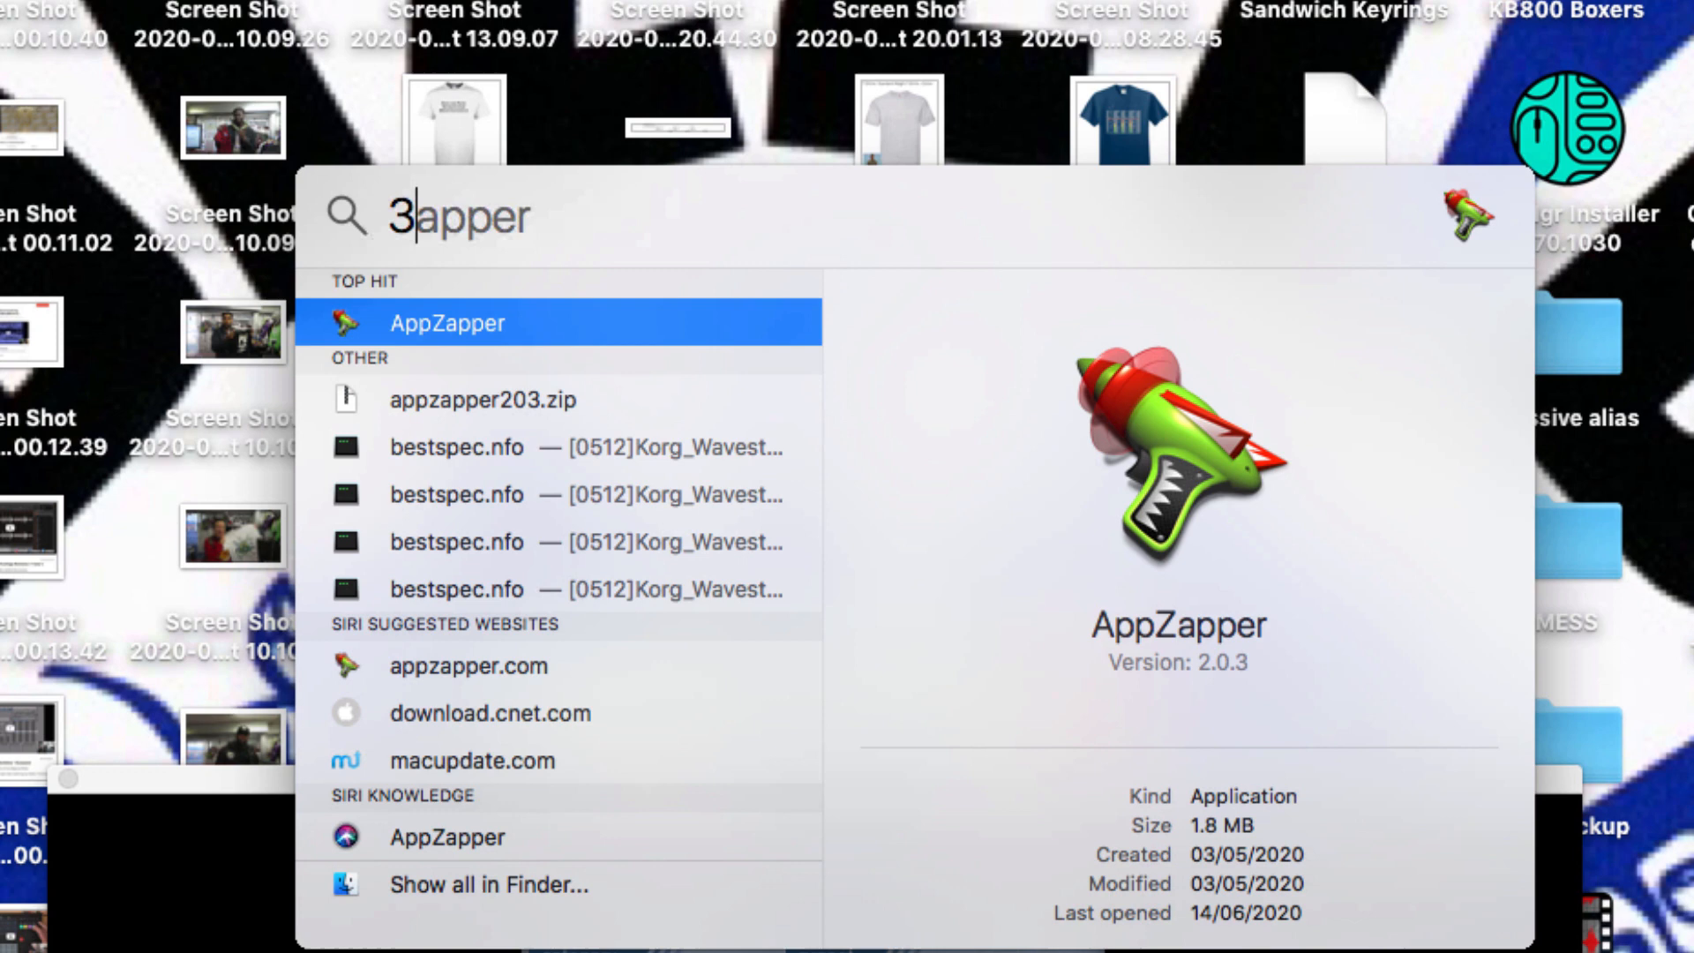
Step: Launch 32 Lives from Spotlight by entering '32 Lives'
{"action": "type", "text": "32 Lives"}
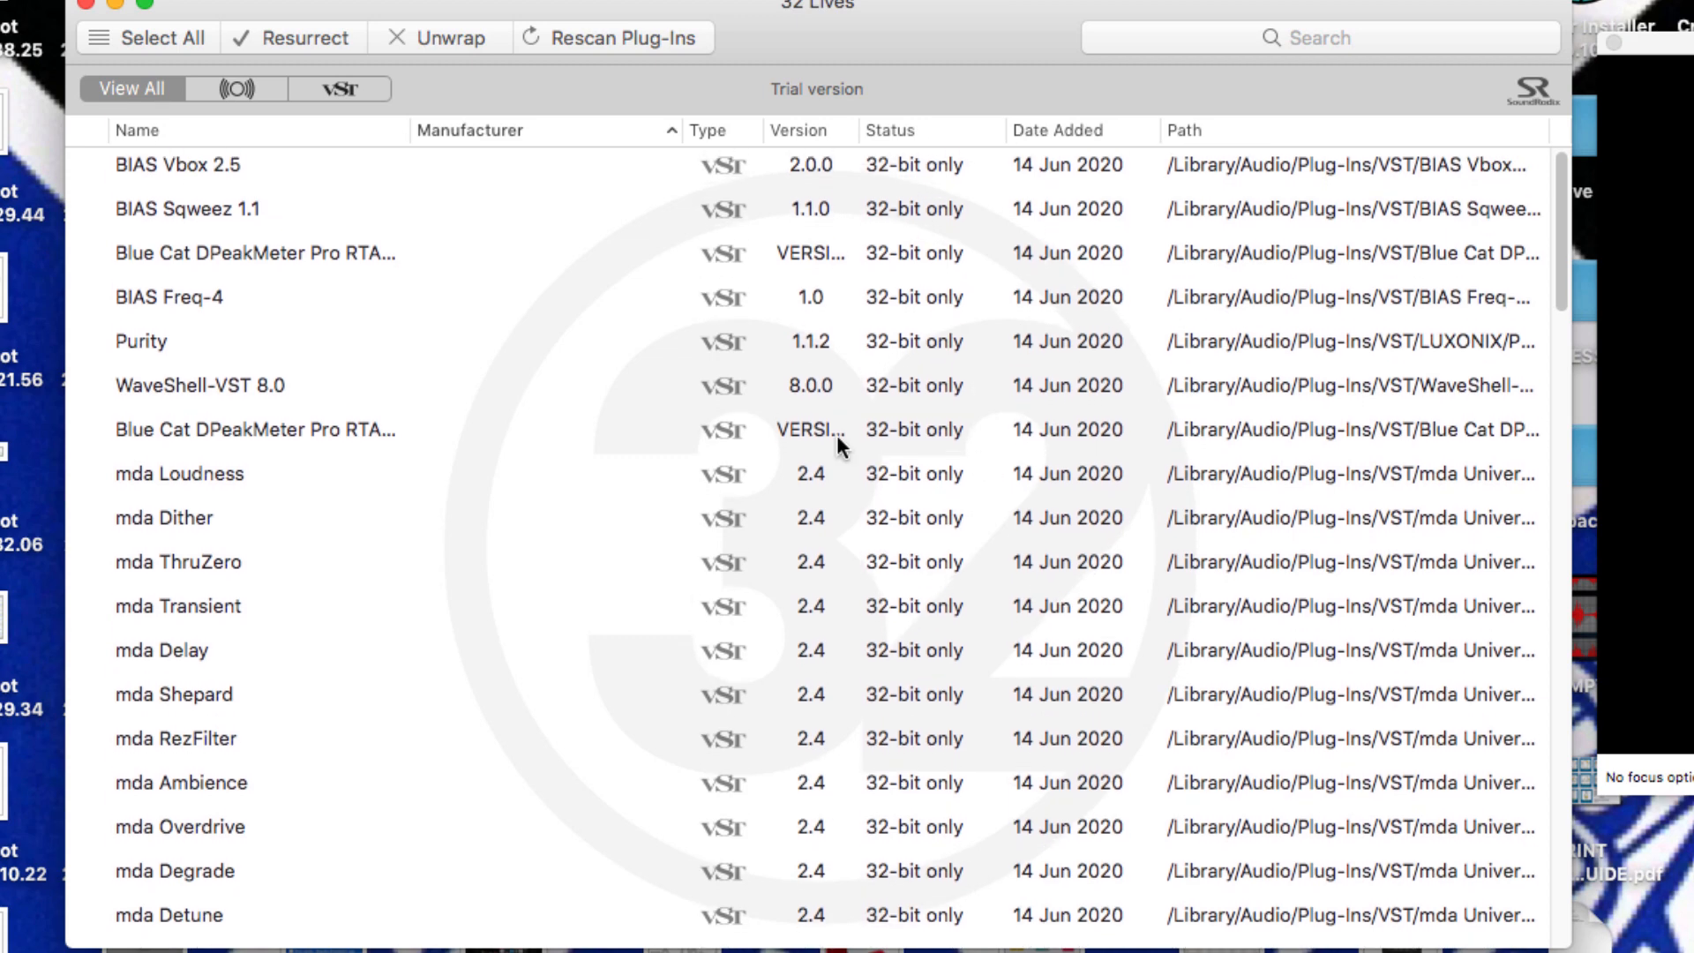
{"action": "scroll", "scroll_direction": "down", "scroll_amount": 3}
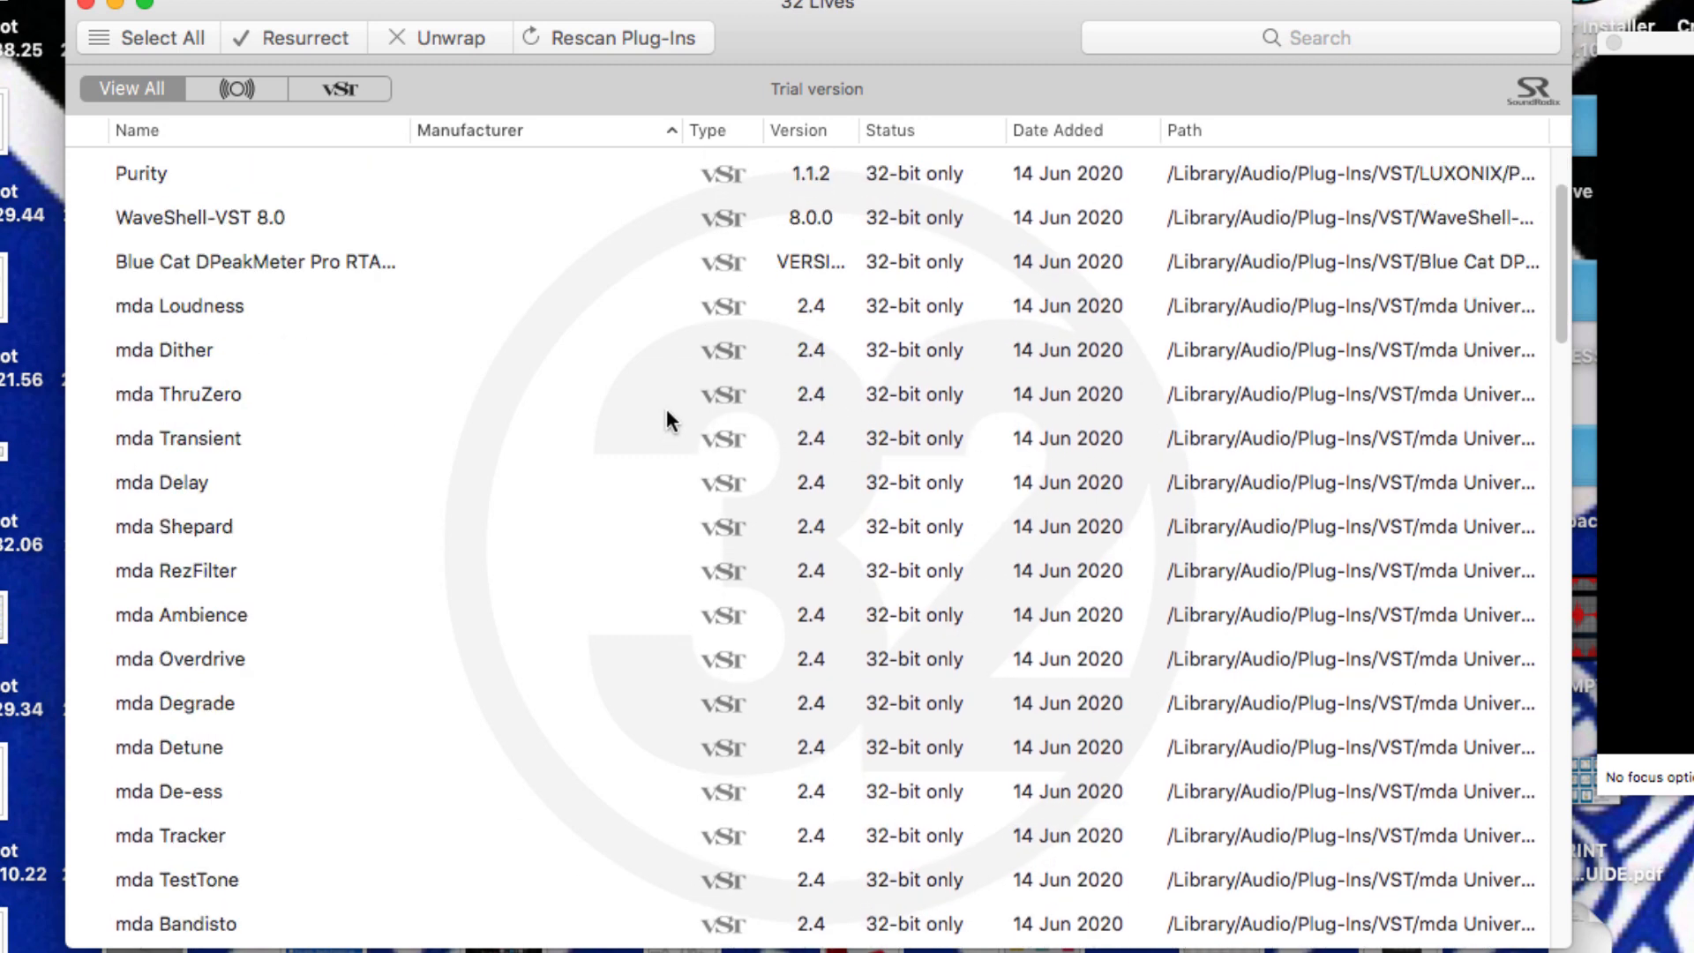
{"action": "scroll", "scroll_direction": "down", "scroll_amount": 3}
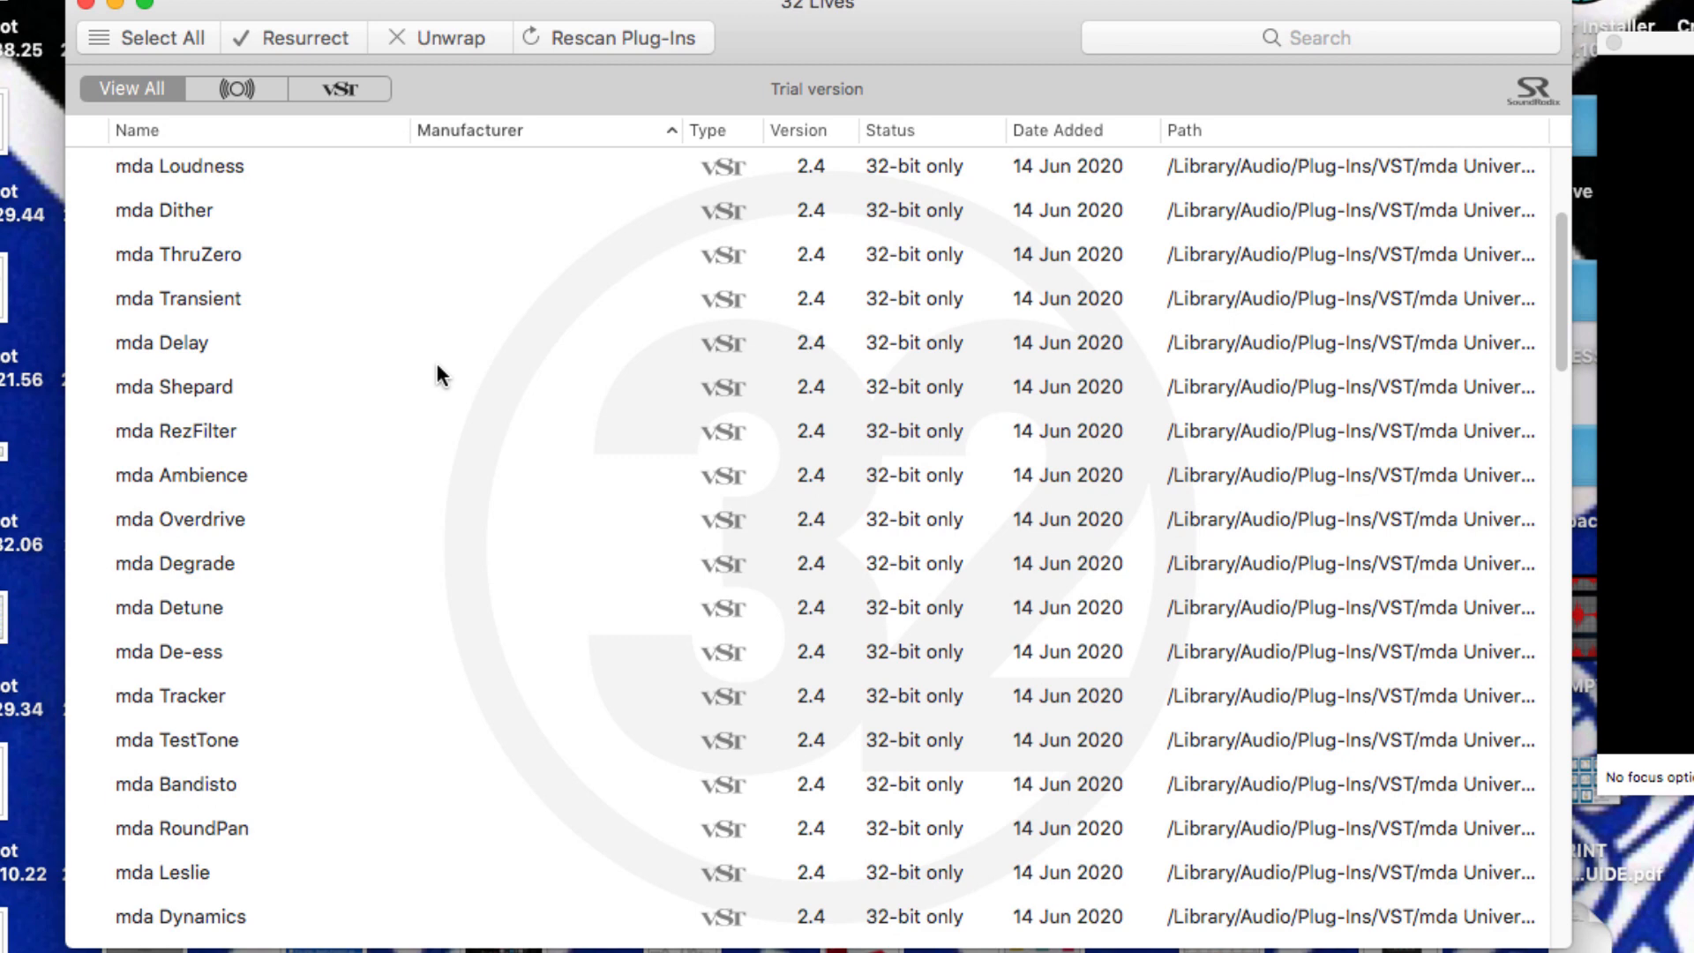
{"action": "scroll", "scroll_direction": "down", "scroll_amount": 3}
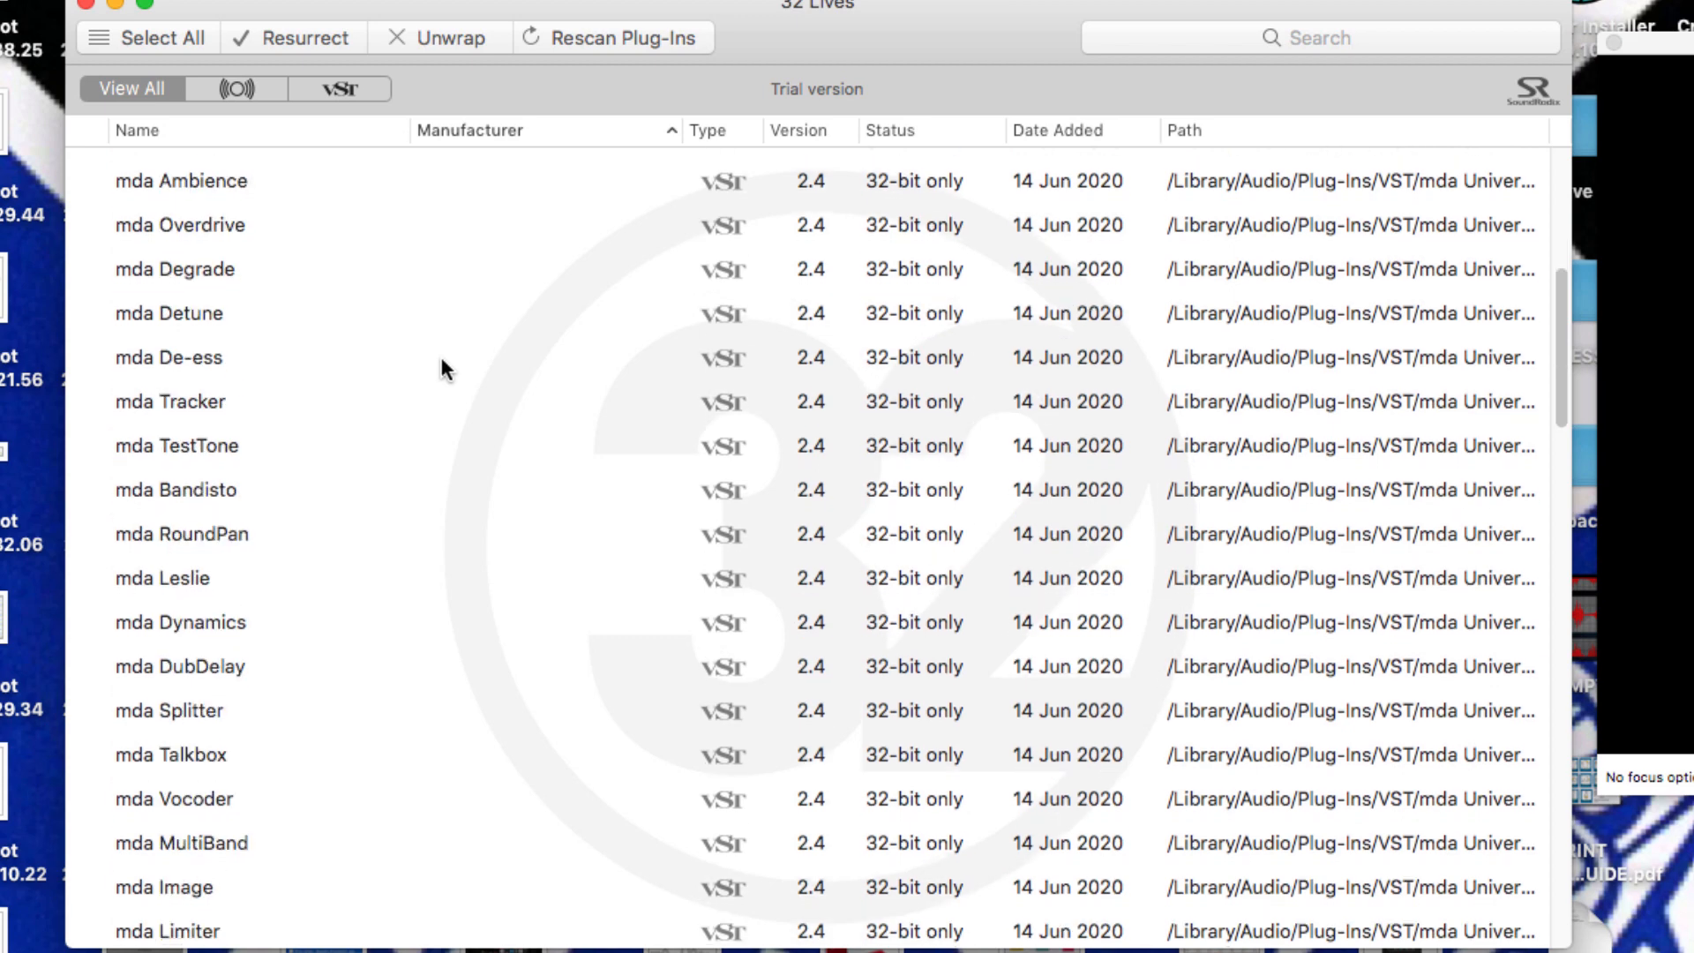
{"action": "left_click", "coordinate": [469, 129]}
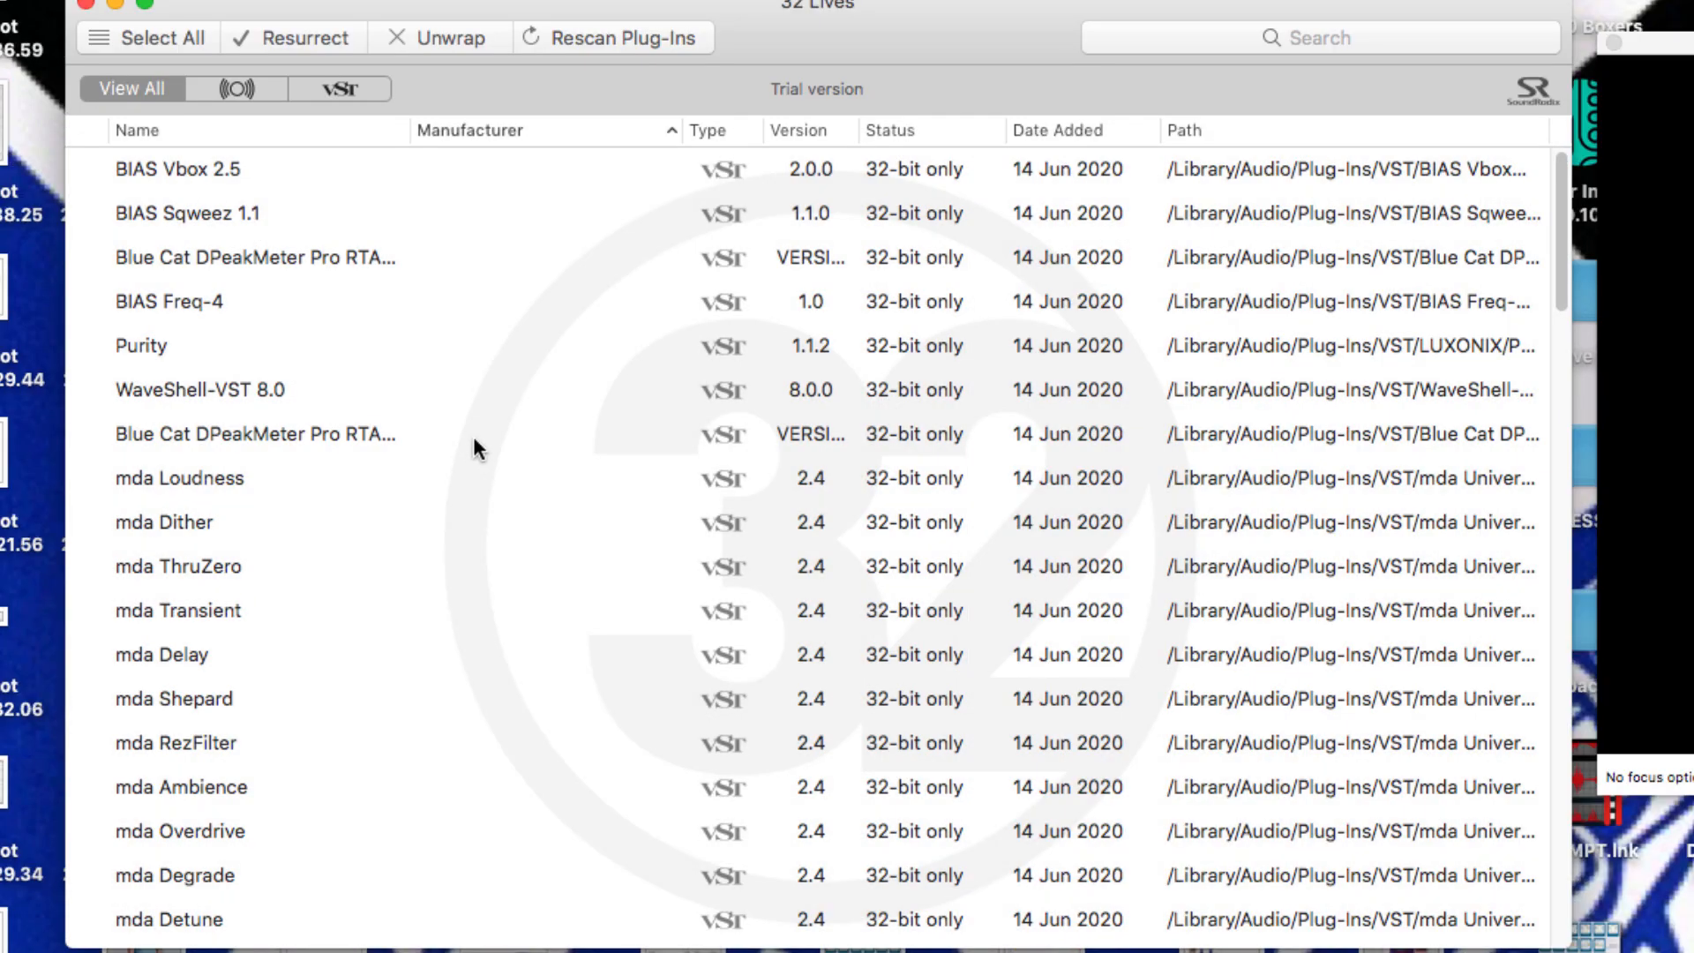
Step: Select all listed plug-ins and start Resurrect, bringing up the authorization prompt
{"action": "left_click", "coordinate": [146, 37]}
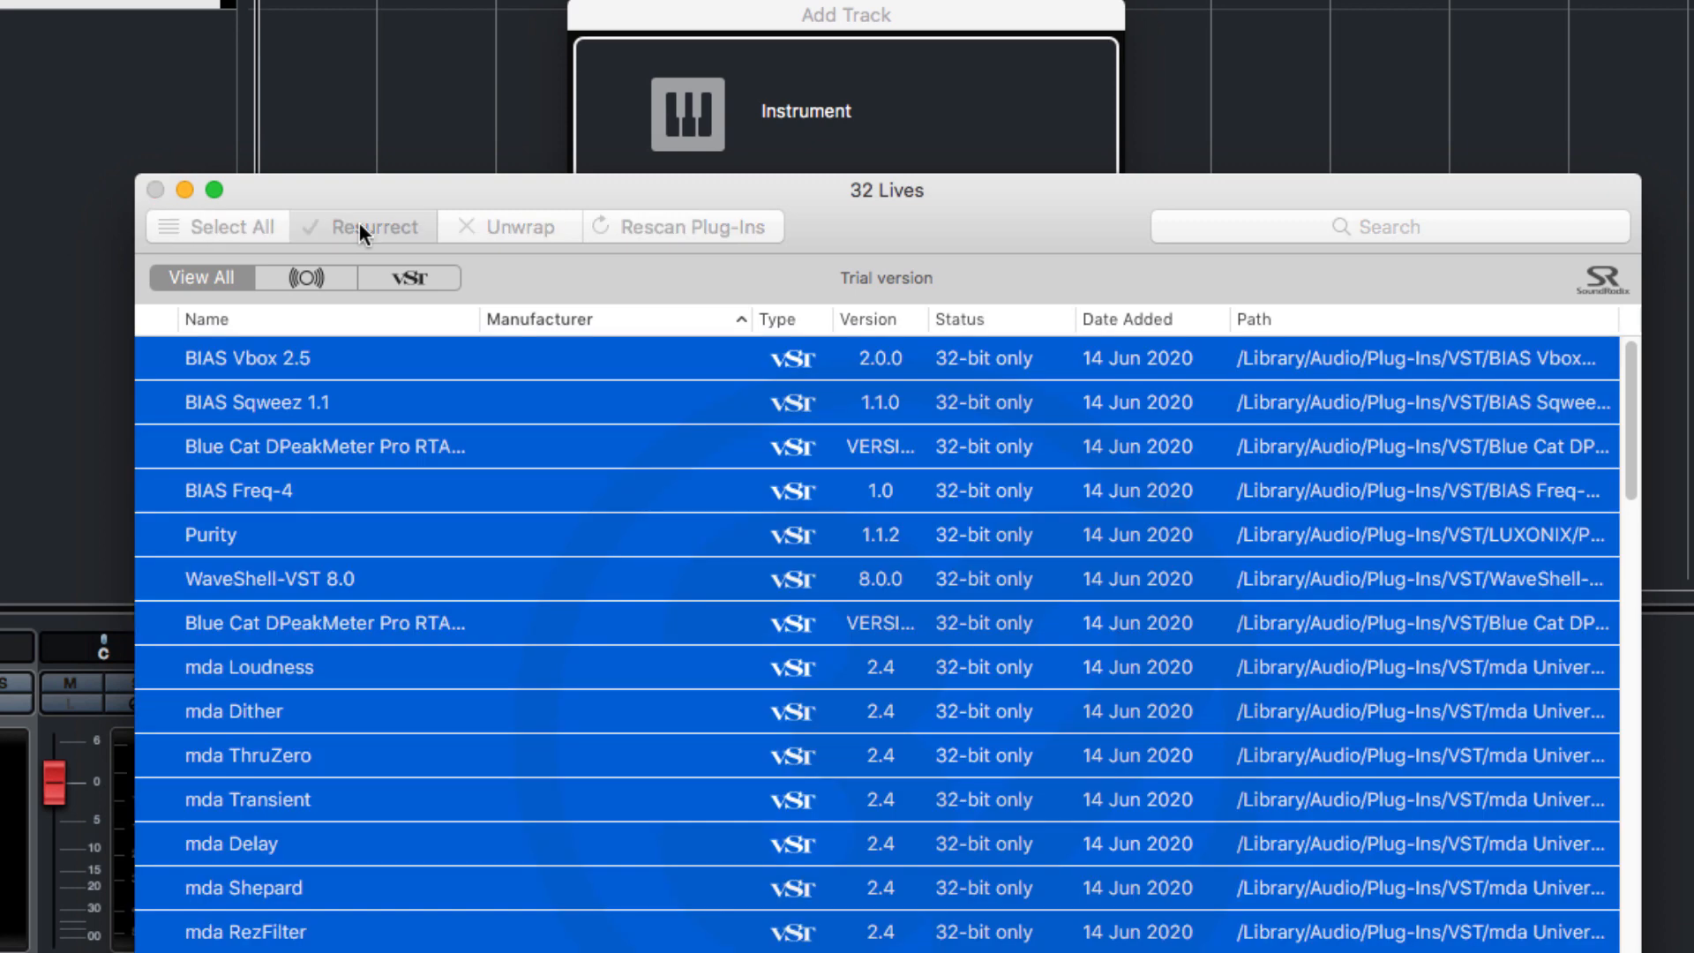
{"action": "left_click", "coordinate": [360, 227]}
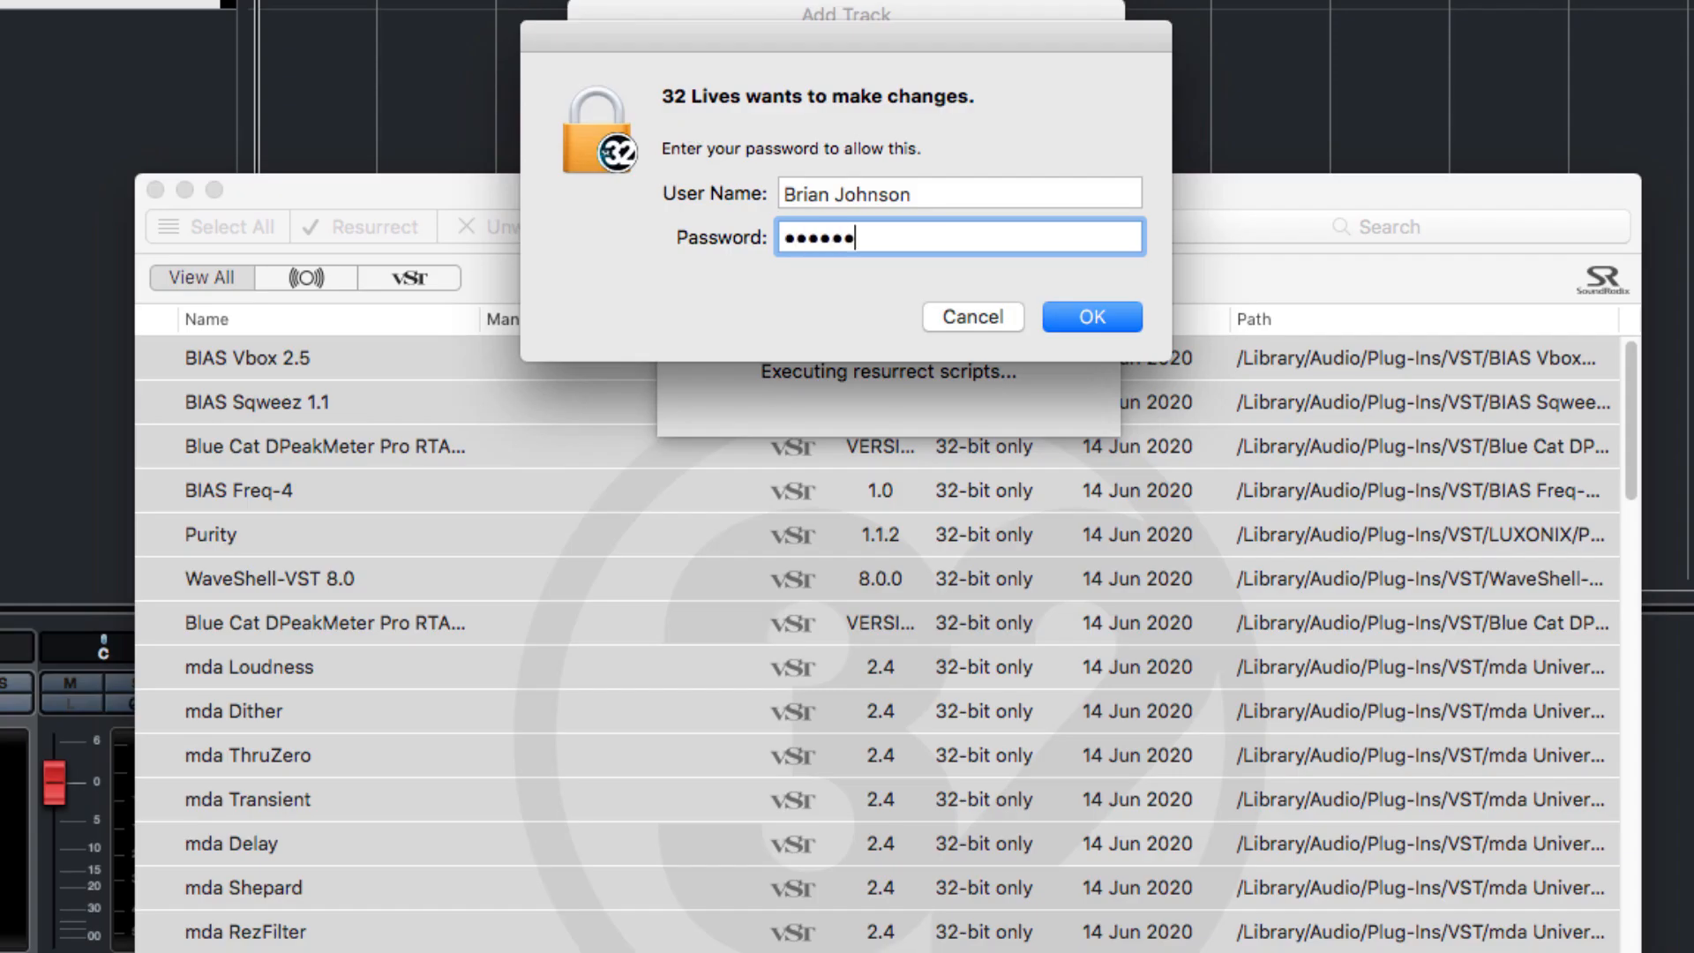
Step: Authorize the changes with the admin password and answer the Restart Required dialog
{"action": "left_click", "coordinate": [1089, 316]}
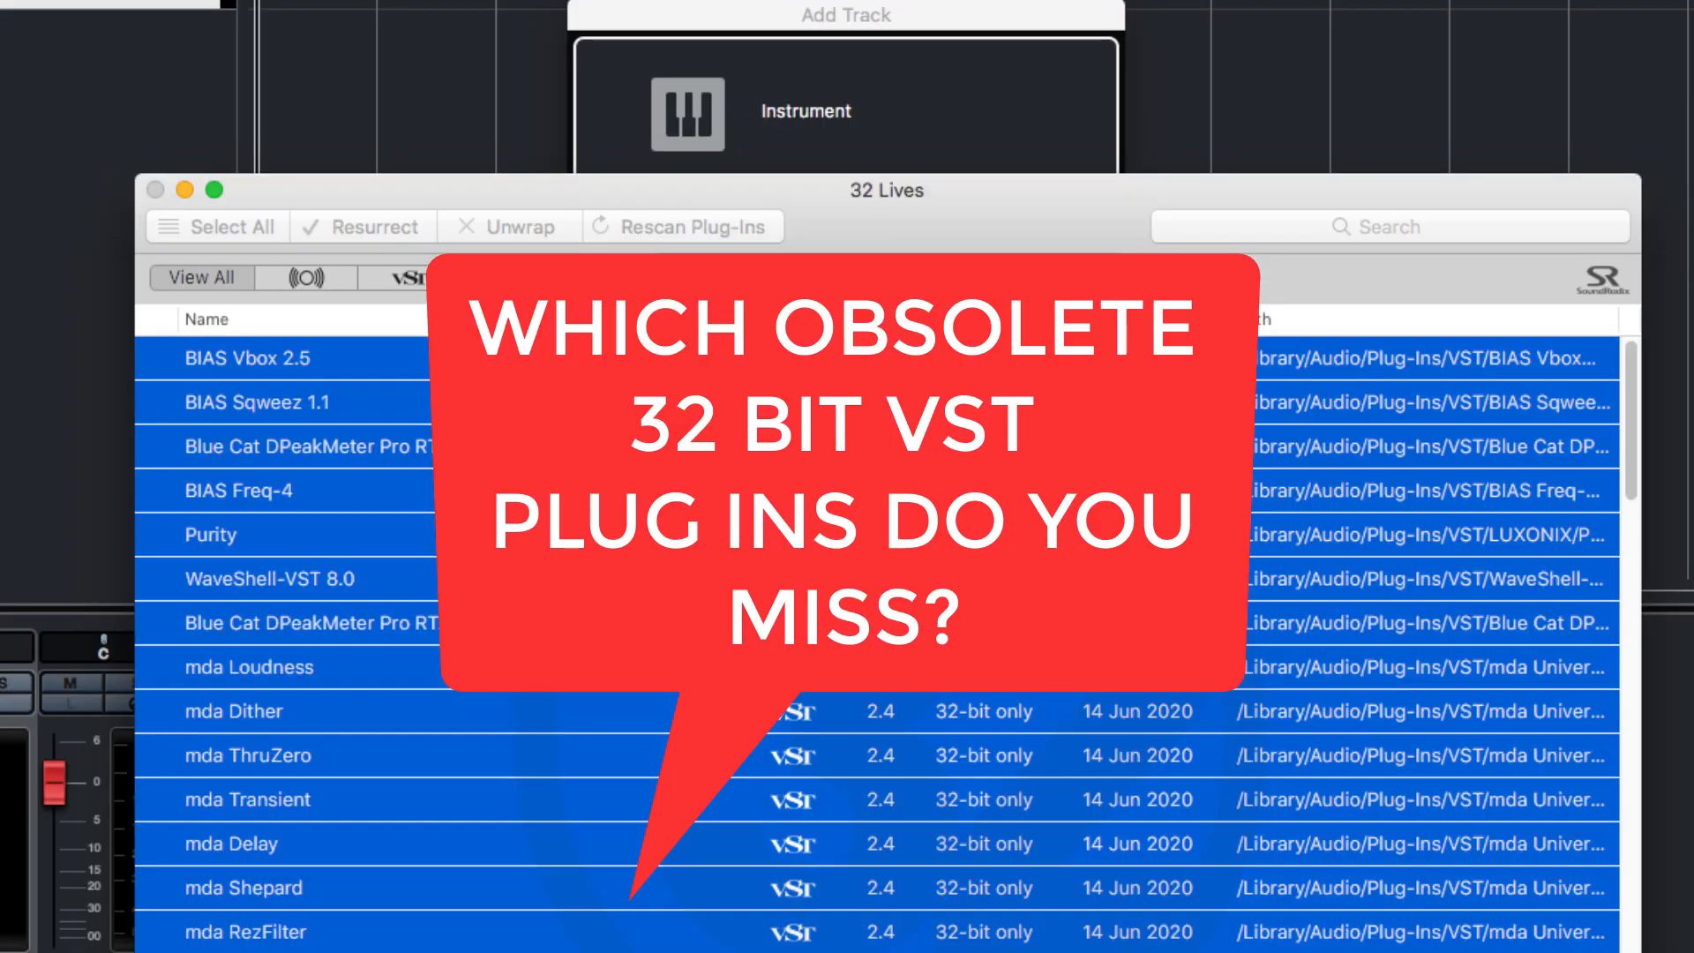
{"action": "left_click", "coordinate": [362, 226]}
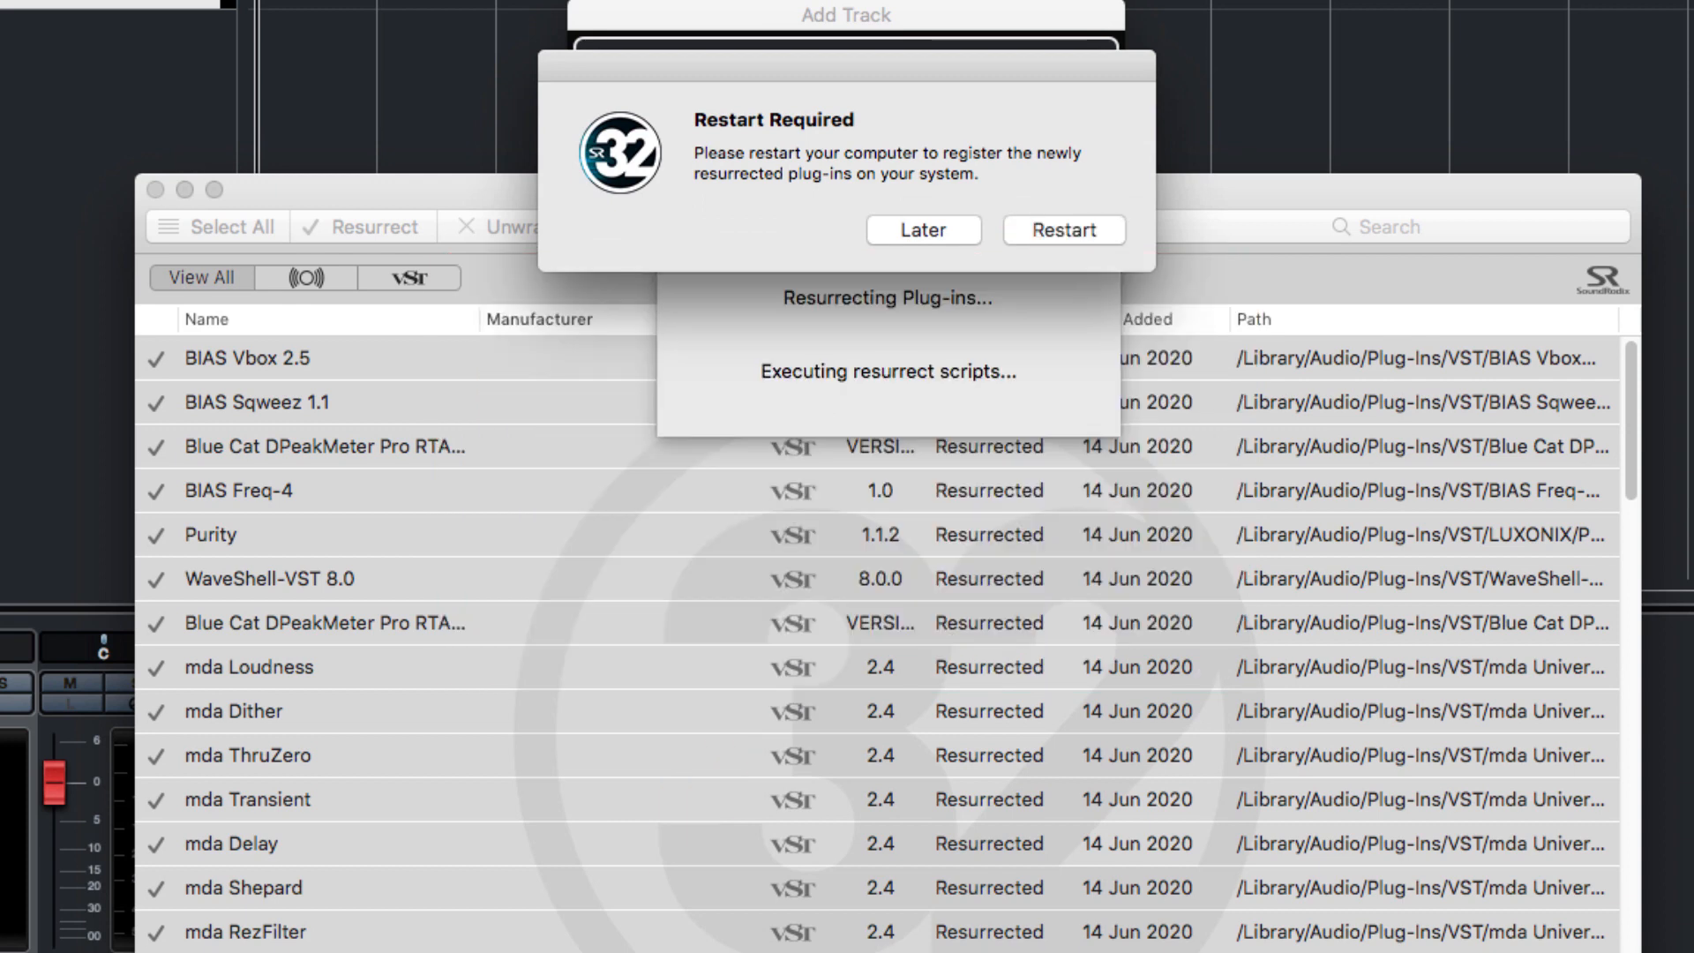
{"action": "left_click", "coordinate": [920, 229]}
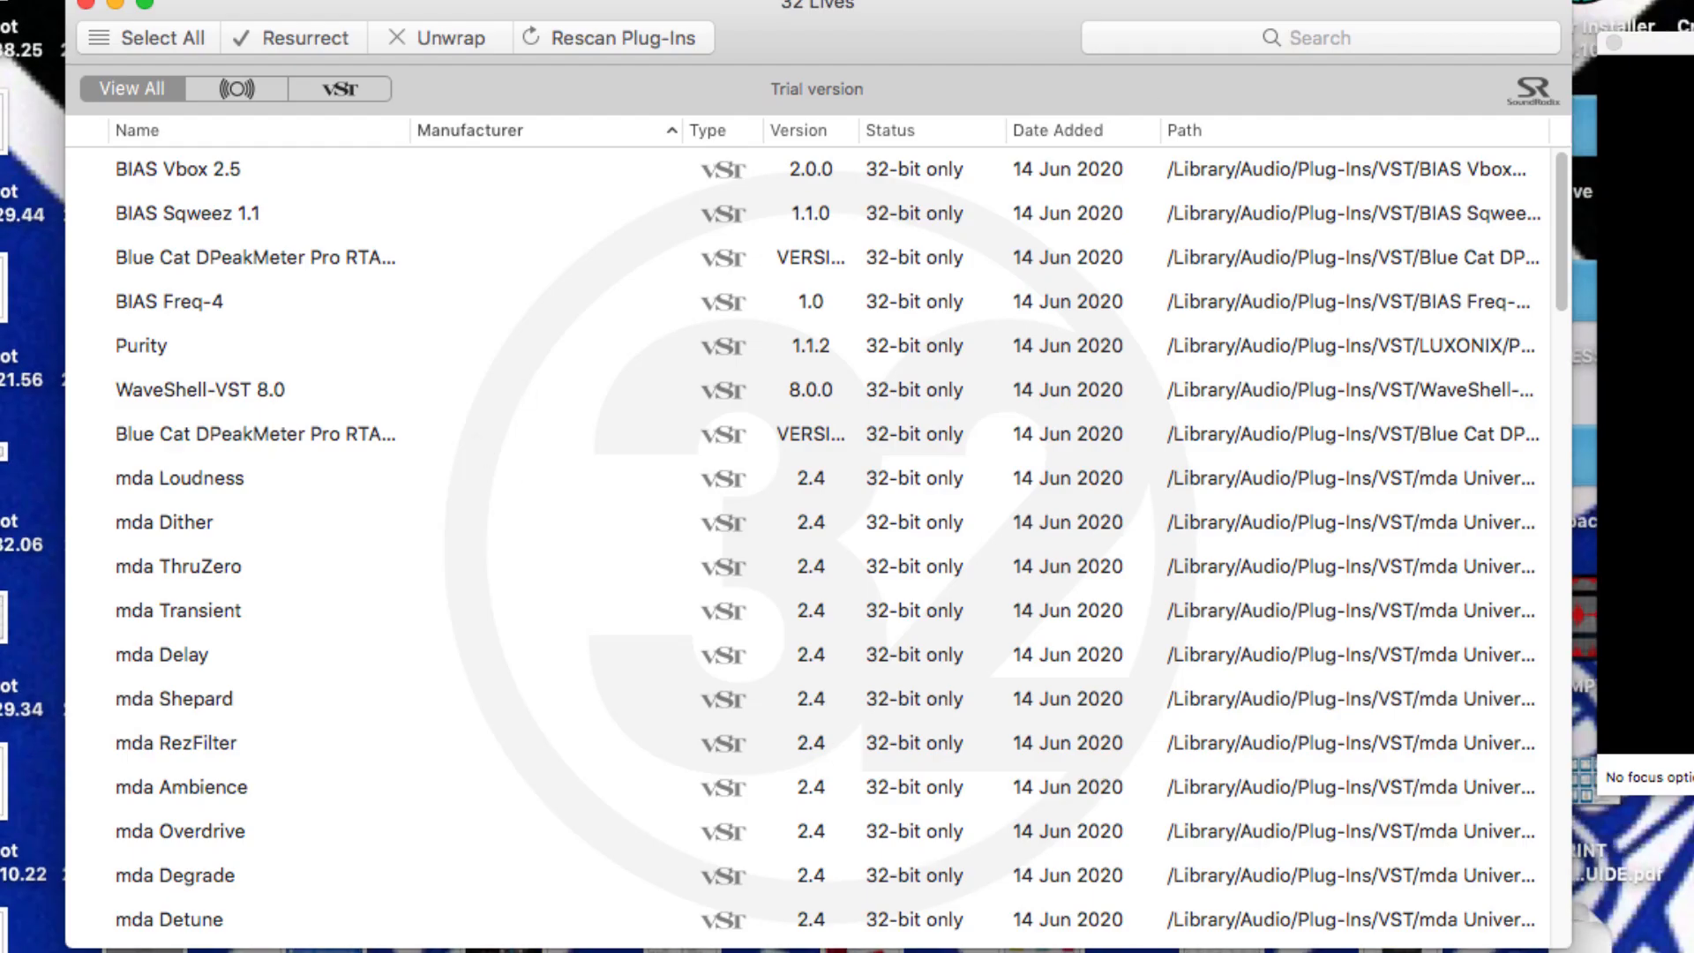